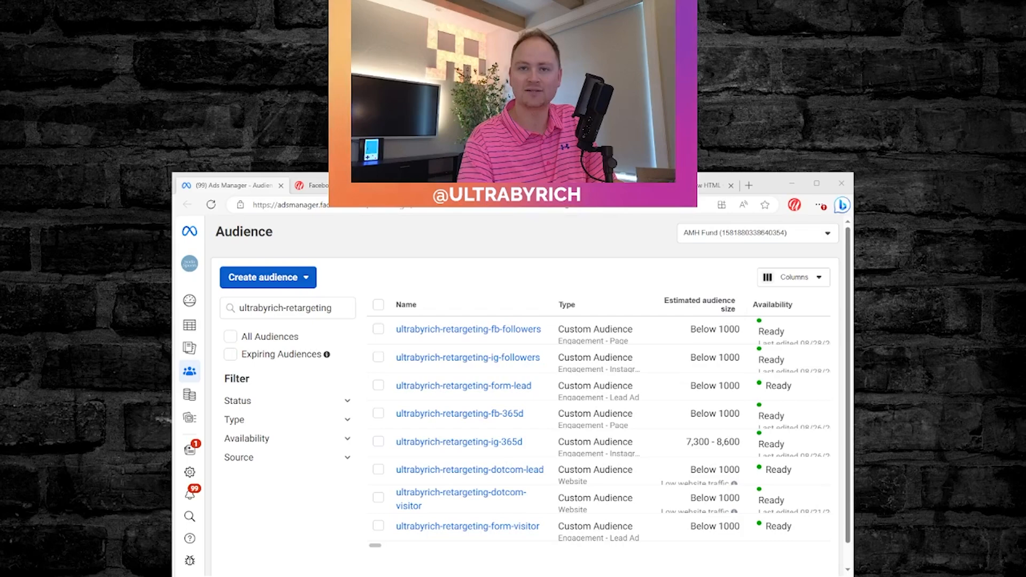
# Begin a Custom Audience with Website as its source
pyautogui.click(267, 277)
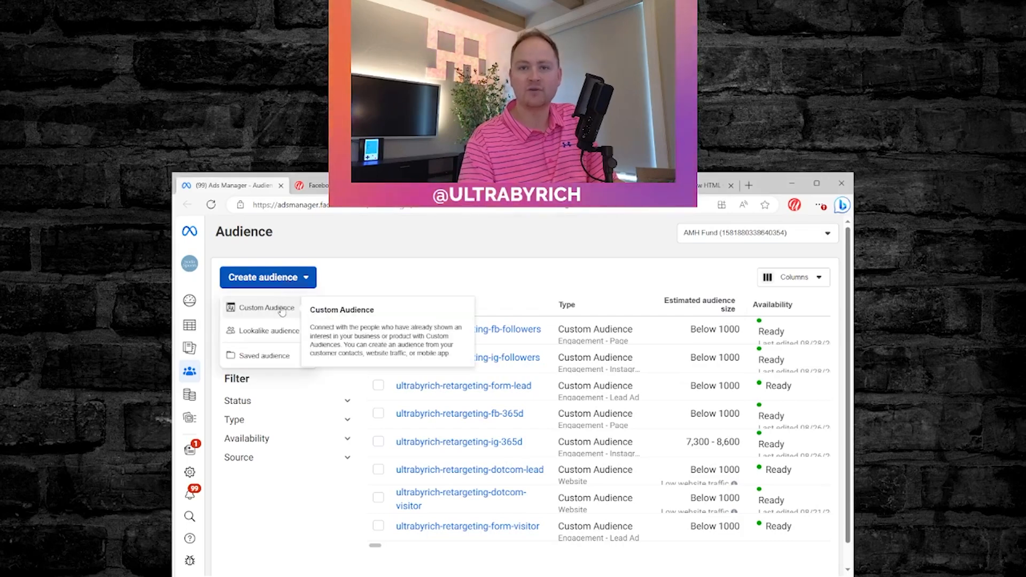
pyautogui.click(261, 308)
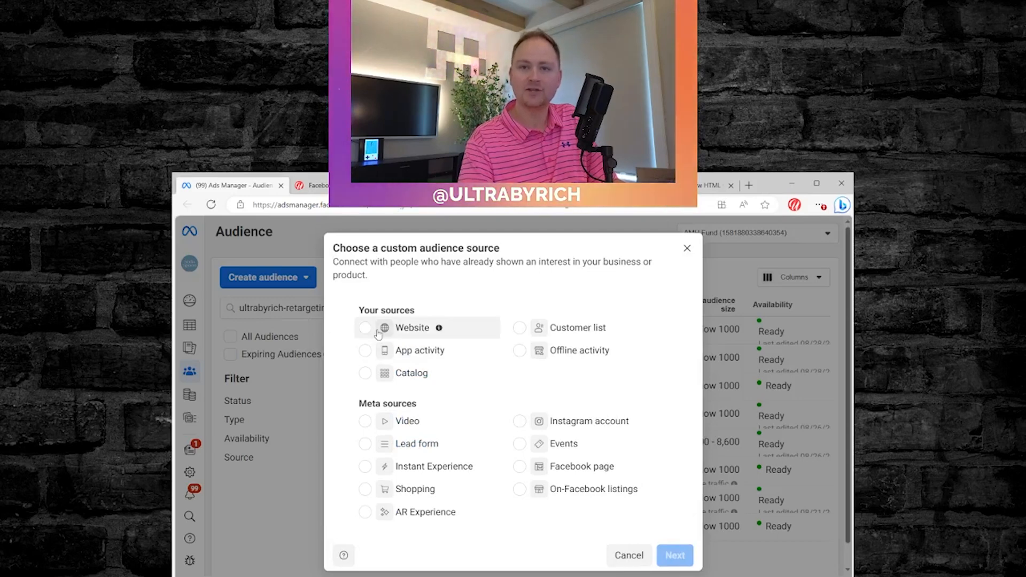
pyautogui.click(366, 328)
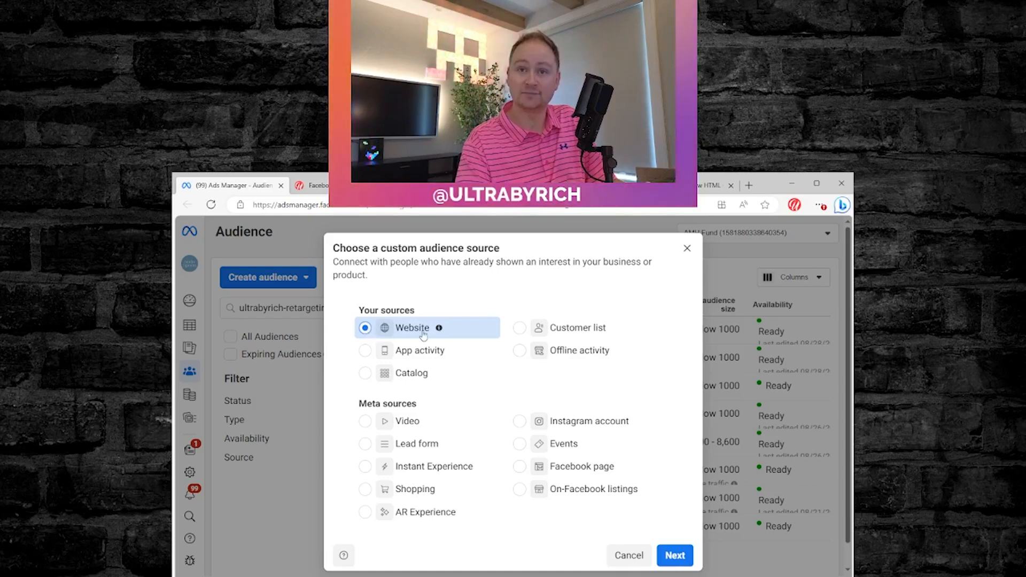
pyautogui.moveTo(419, 336)
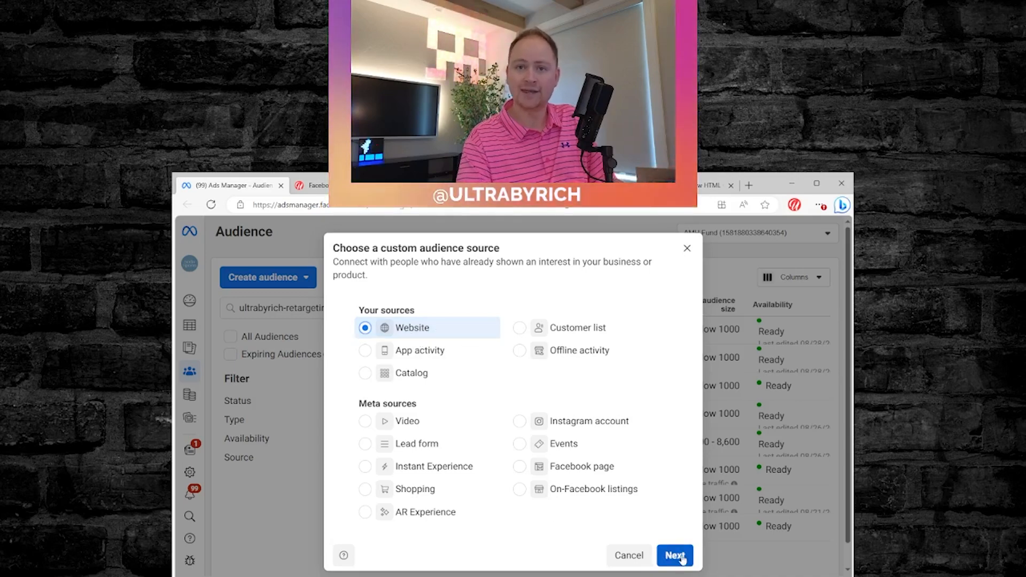
# Choose ultrabyrich.com as the source and keep All website visitors as the event
pyautogui.click(675, 555)
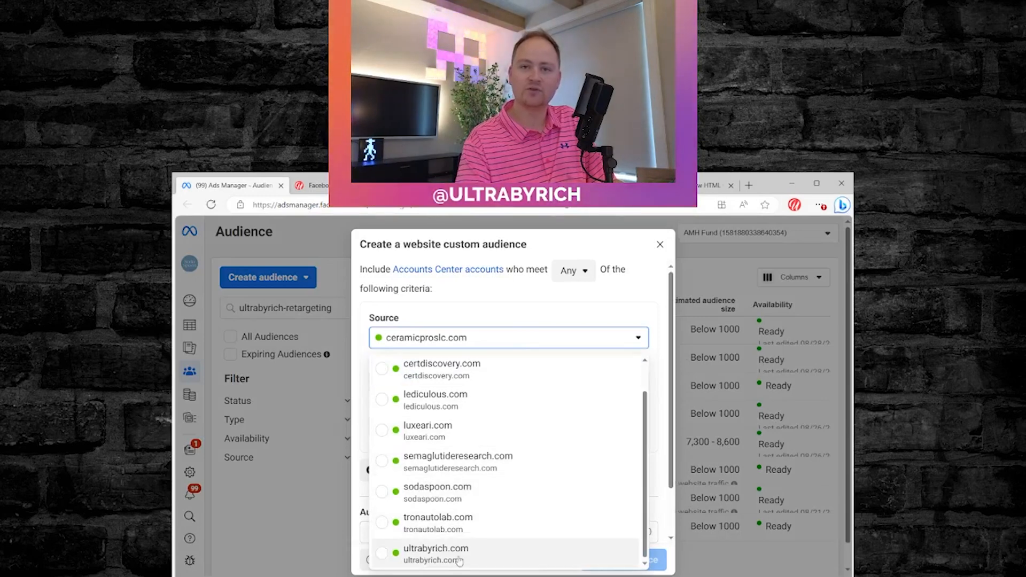
pyautogui.click(436, 553)
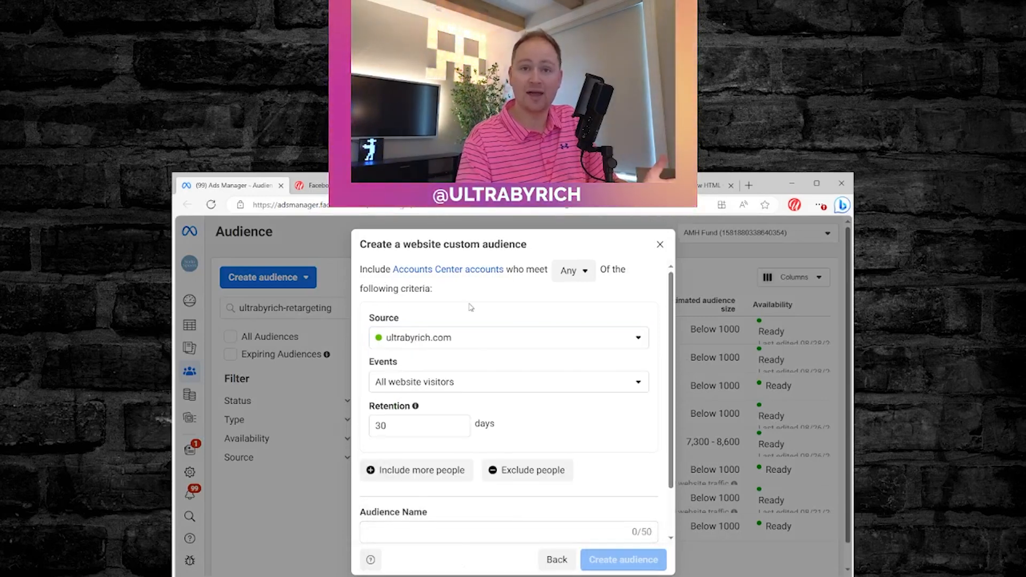
pyautogui.moveTo(481, 385)
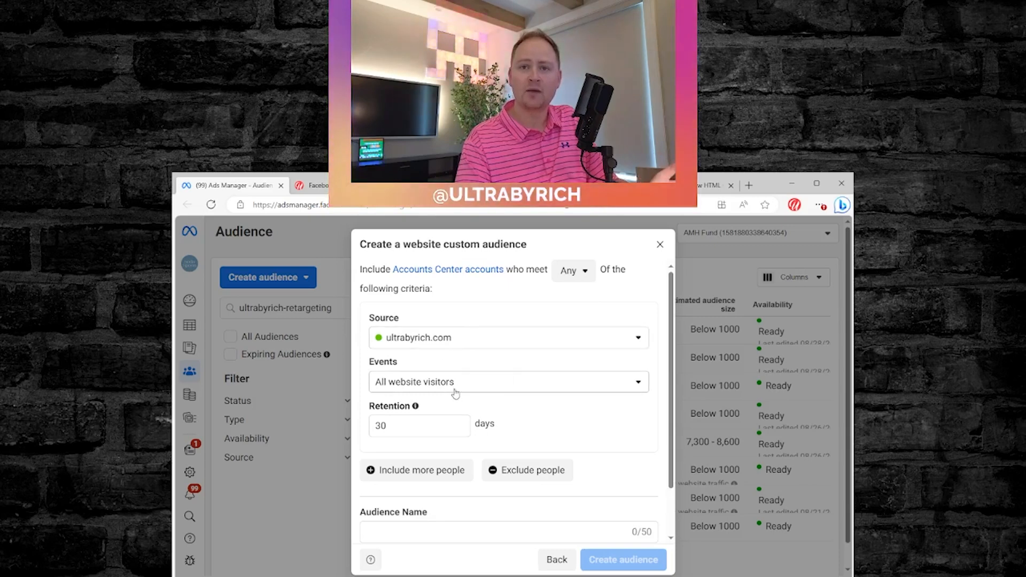
pyautogui.click(508, 382)
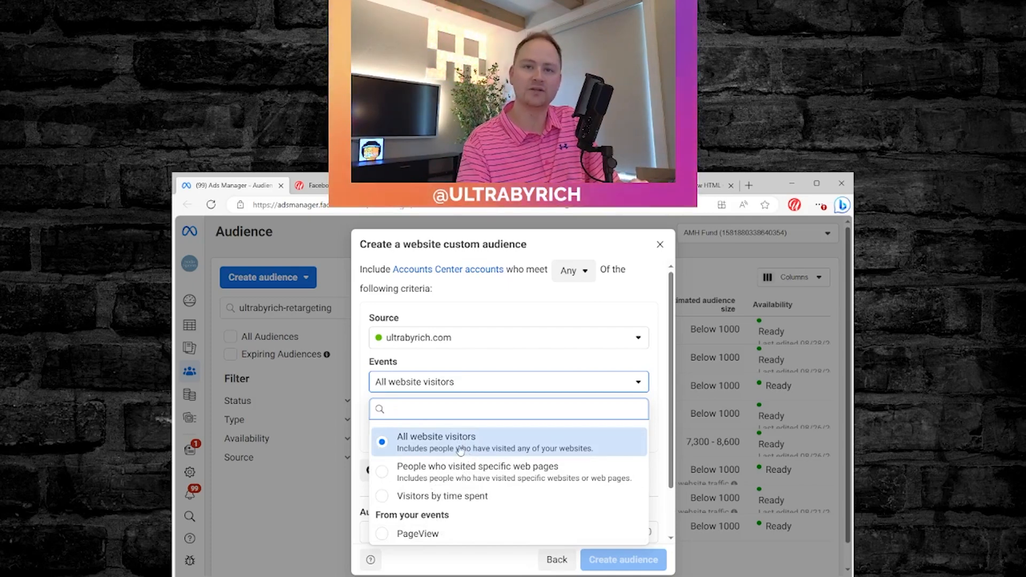
pyautogui.click(437, 442)
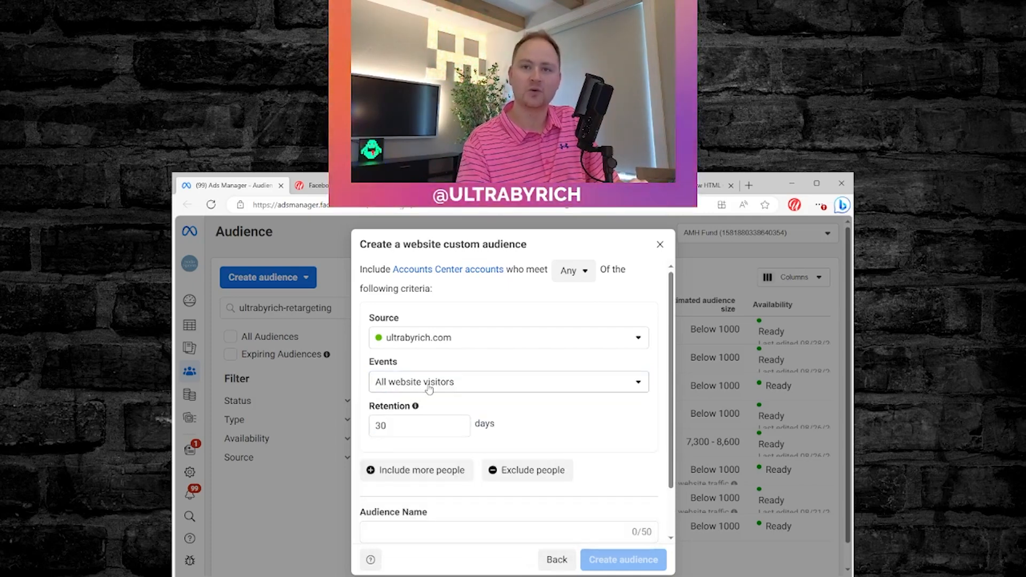
pyautogui.moveTo(415, 407)
pyautogui.write('180')
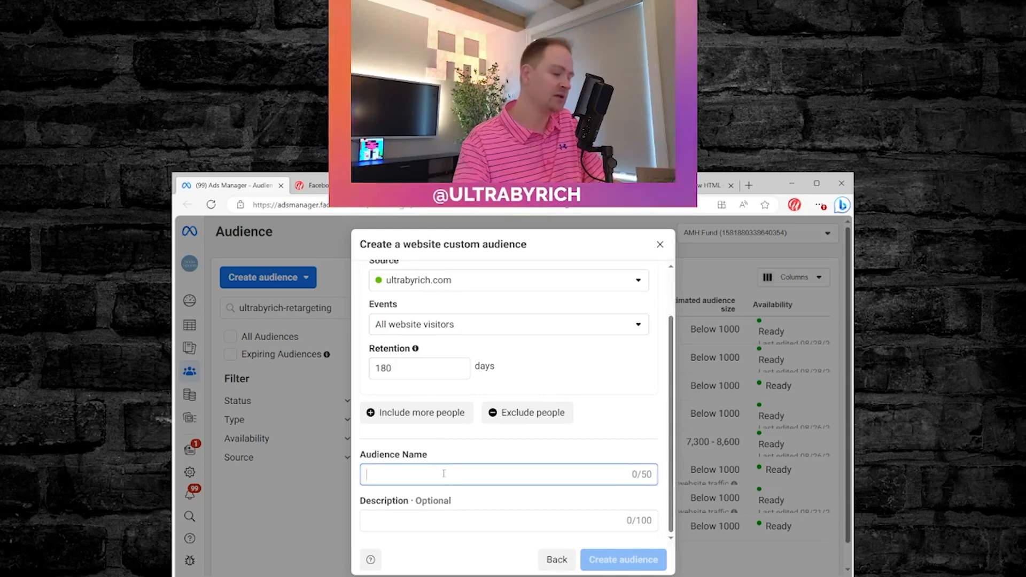
# Name the audience ultrabyrich-retargeting-dotcom-visitor-v2 and create it
pyautogui.write('ultrabyrich-retargeting-')
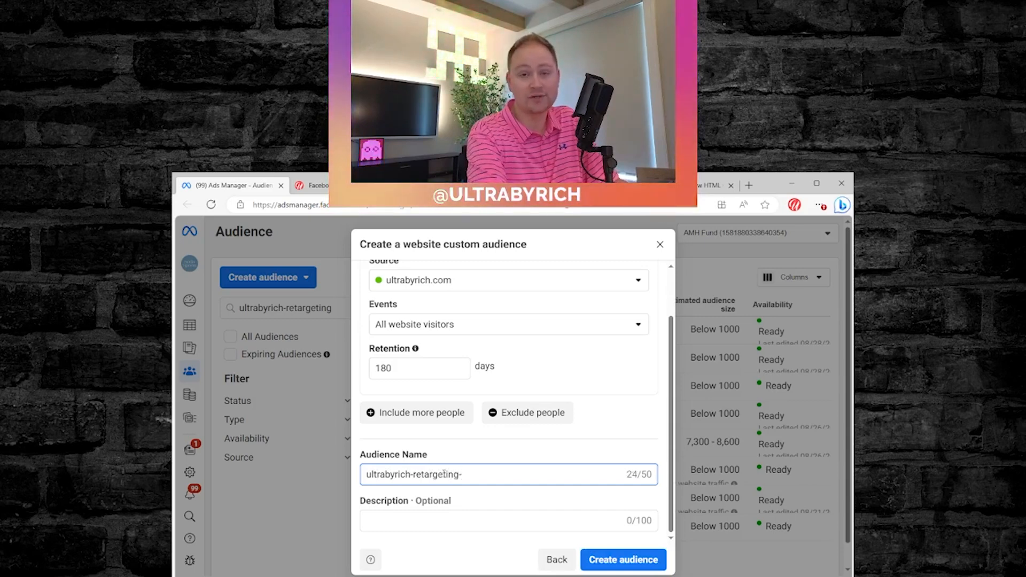
pyautogui.write('dot')
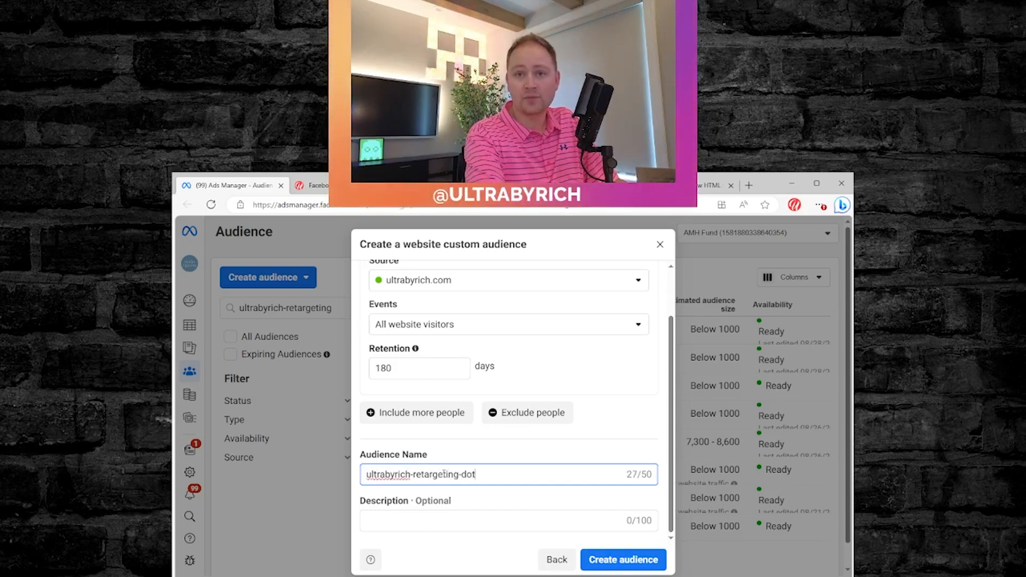
pyautogui.write('com-visitor')
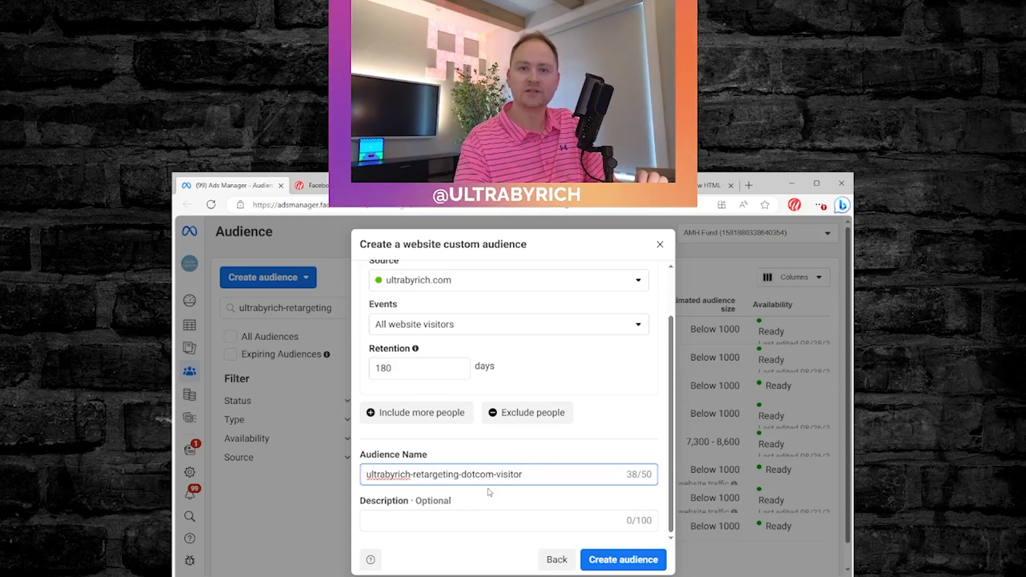
pyautogui.moveTo(543, 507)
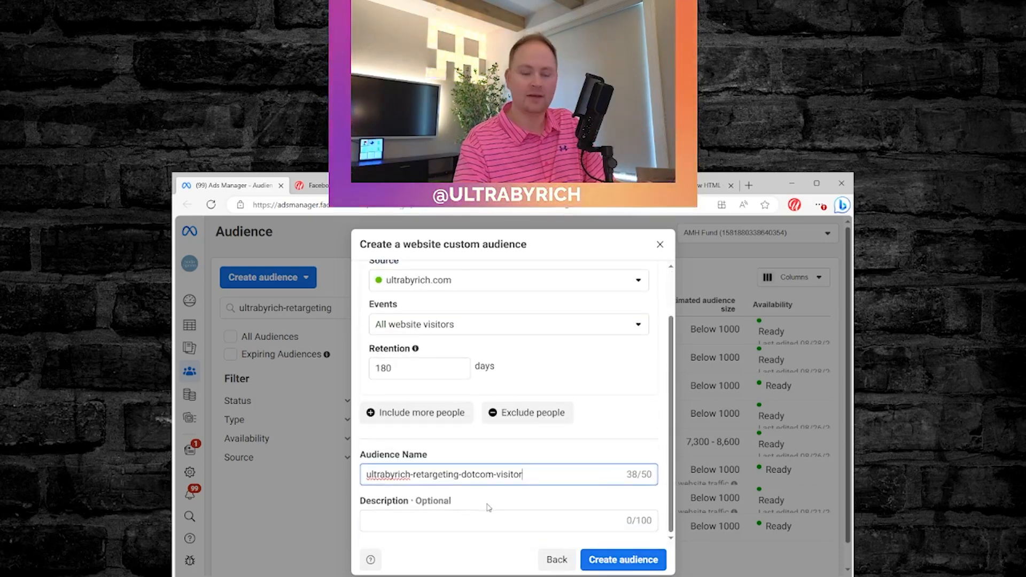
pyautogui.write('-')
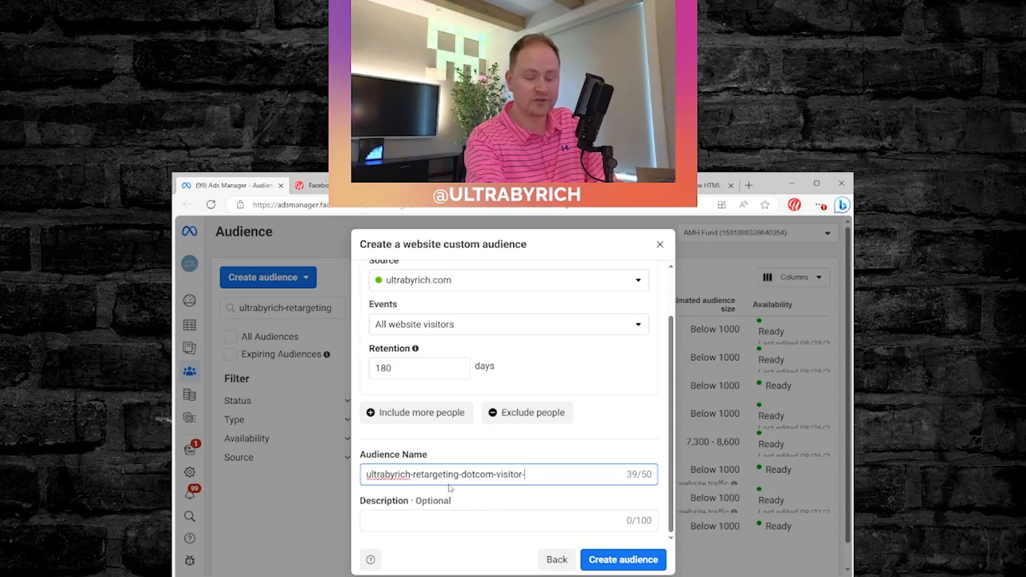
pyautogui.write('v2')
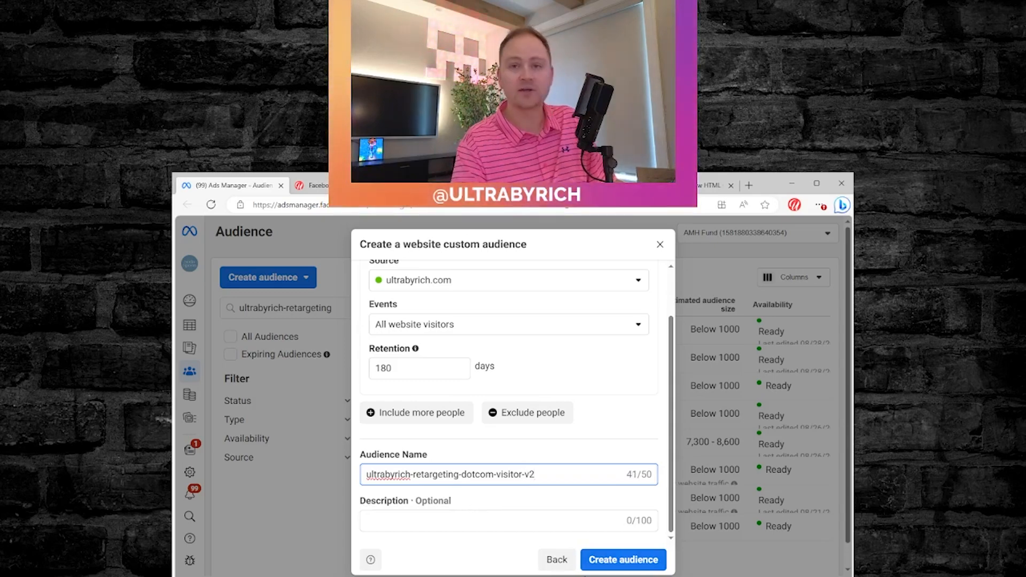
pyautogui.click(622, 559)
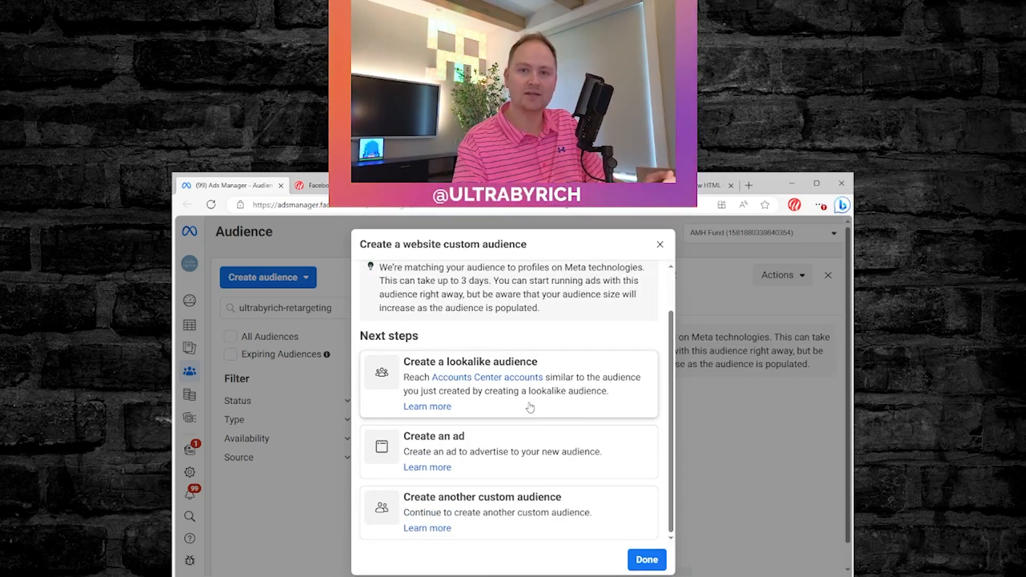
# Create one 1% lookalike audience located in the United States from the new audience
pyautogui.click(470, 363)
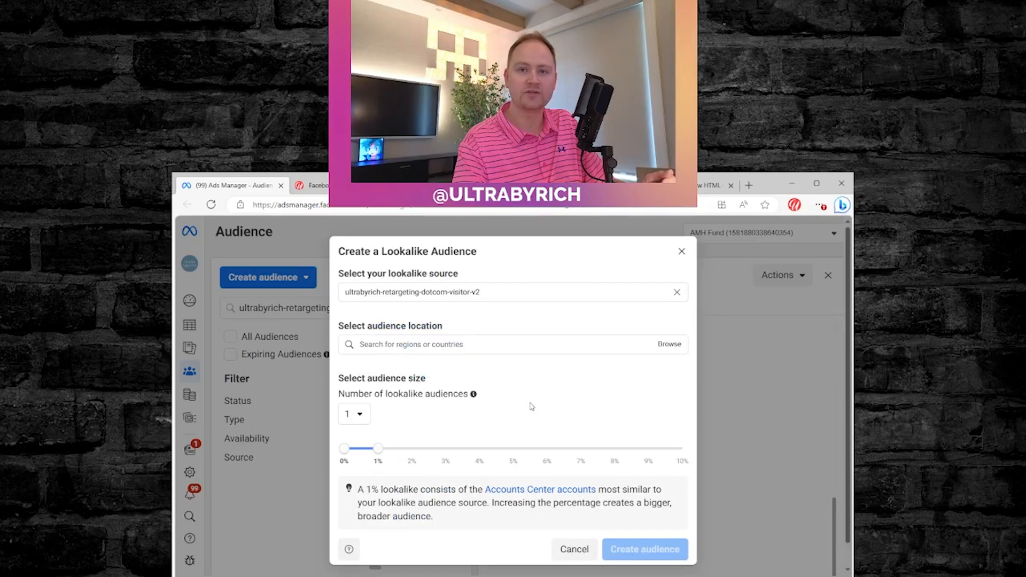
pyautogui.click(500, 292)
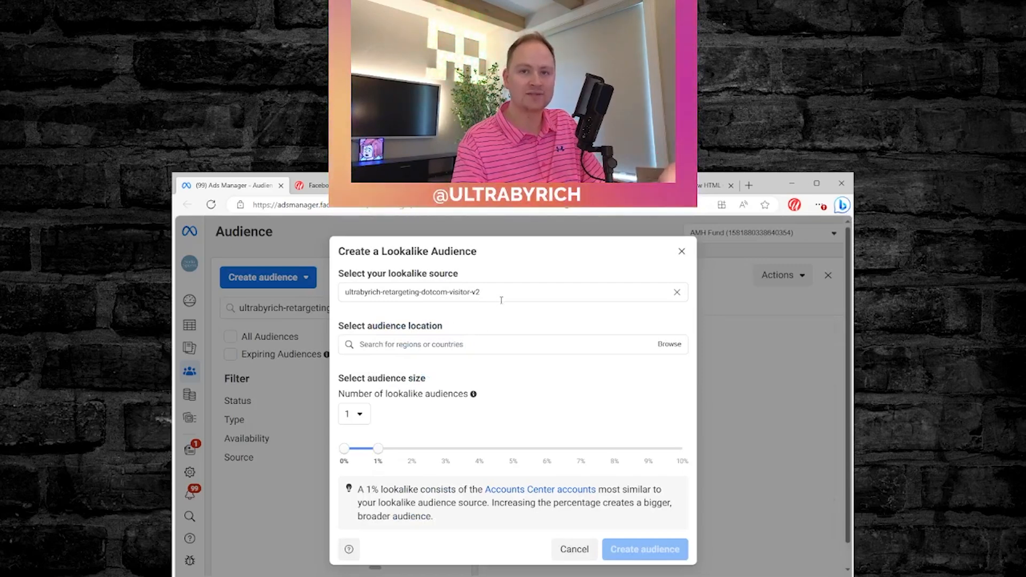
pyautogui.click(498, 345)
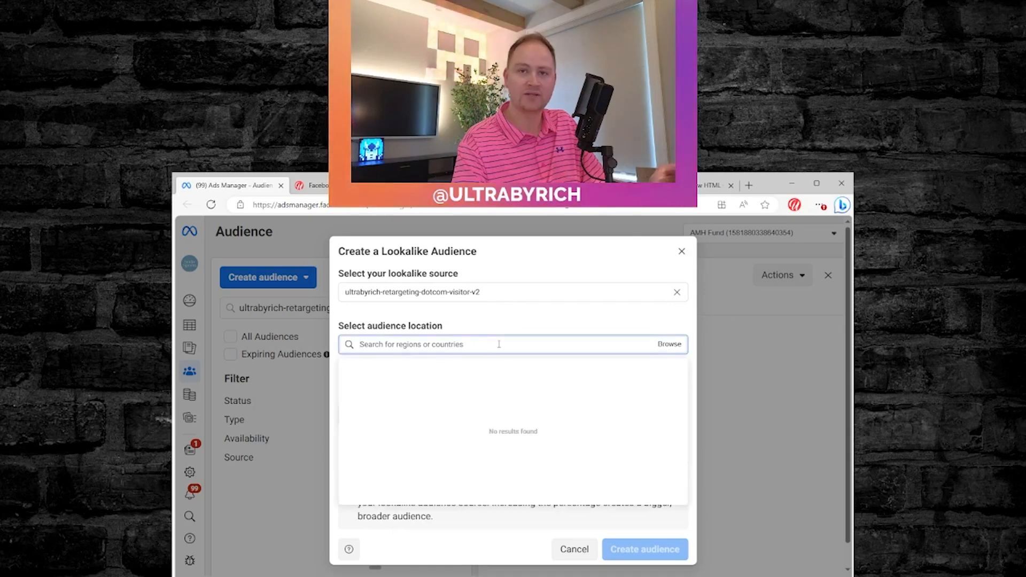
pyautogui.write('uni')
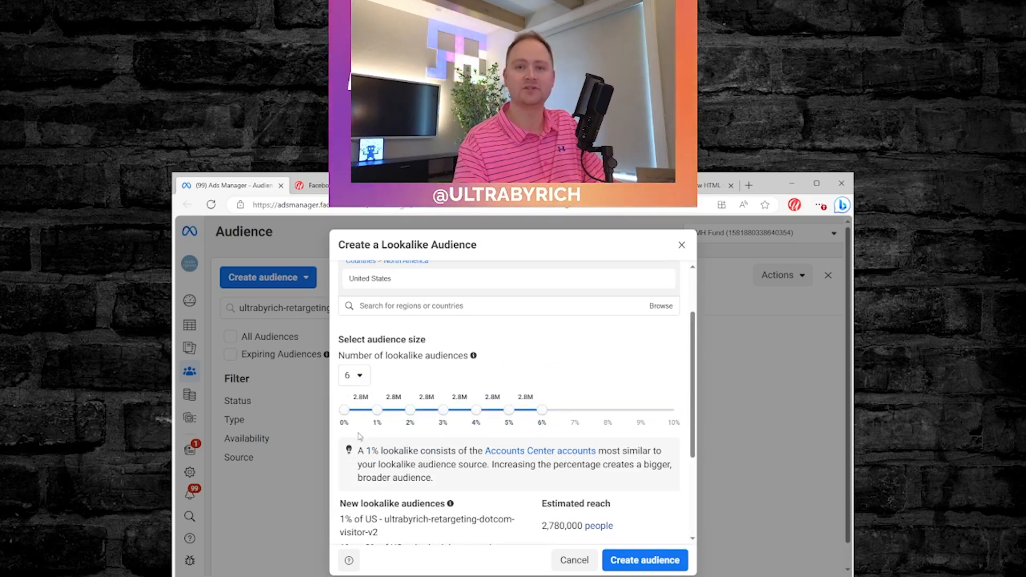
pyautogui.moveTo(391, 429)
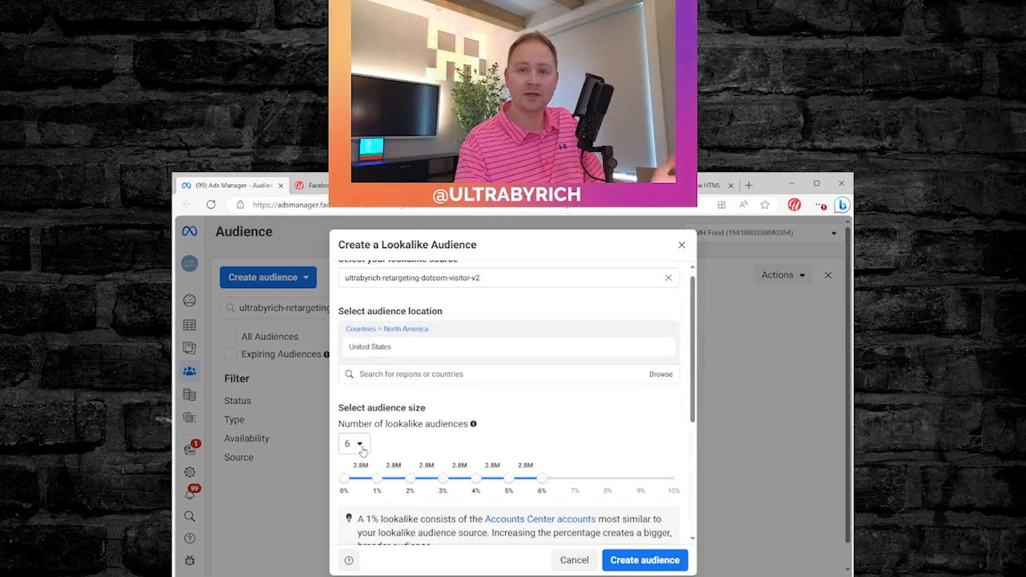
pyautogui.click(354, 443)
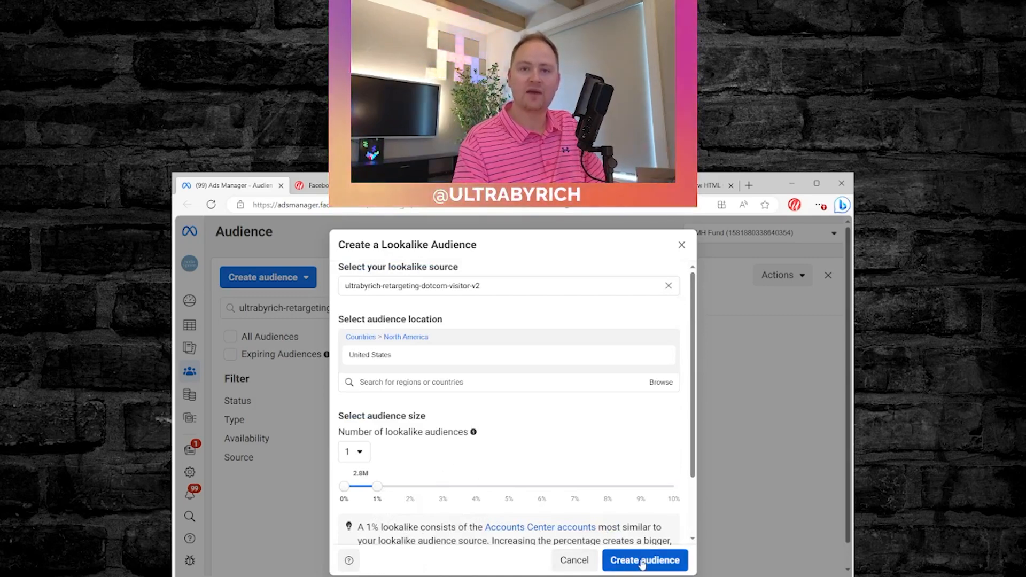
pyautogui.click(644, 560)
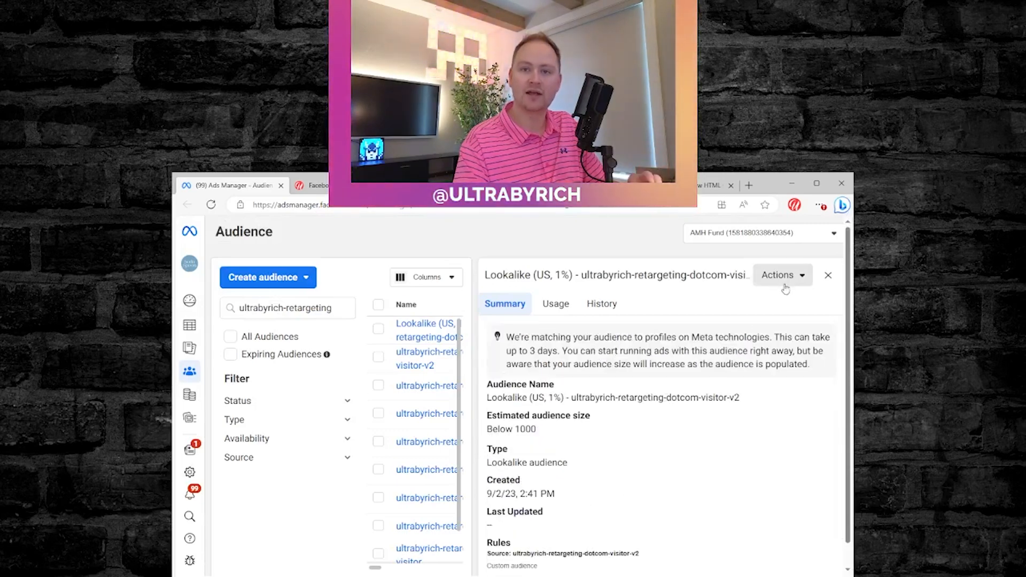
# Replace 'retargeting' with 'lookalike' so the name reads ultrabyrich-lookalike-dotcom-visitor-v2, and save
pyautogui.click(777, 275)
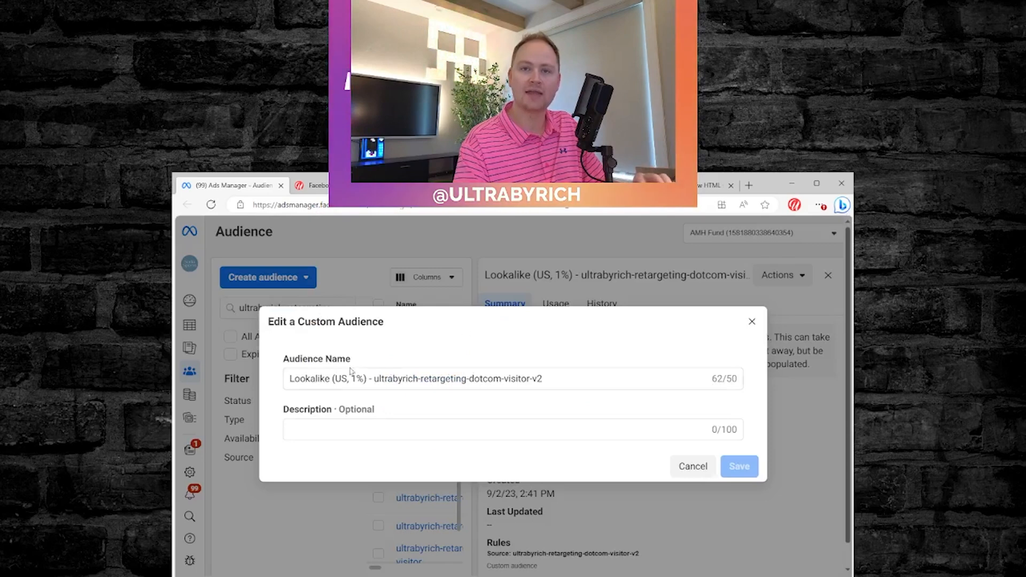
pyautogui.doubleClick(330, 378)
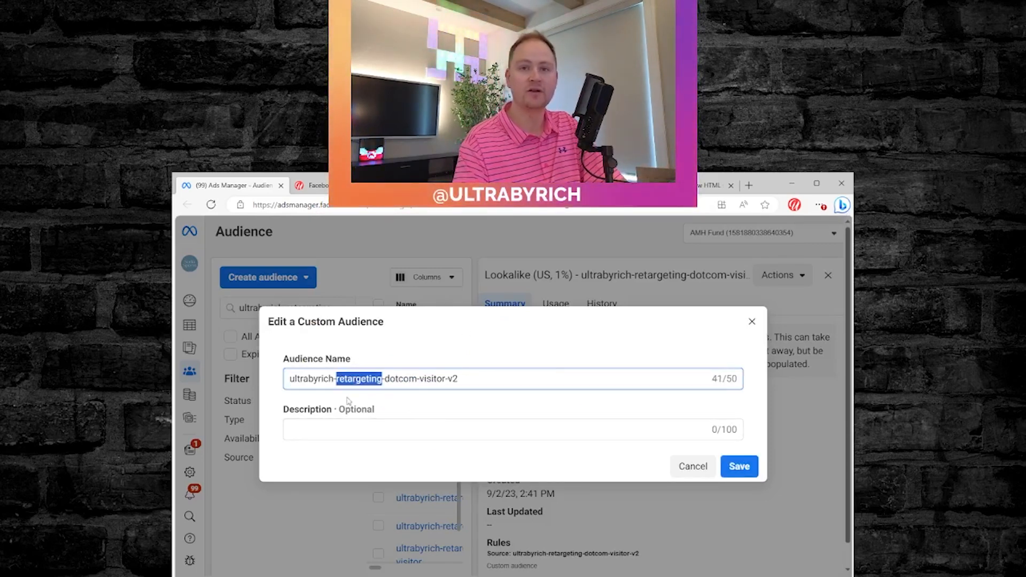
pyautogui.write('lookalik')
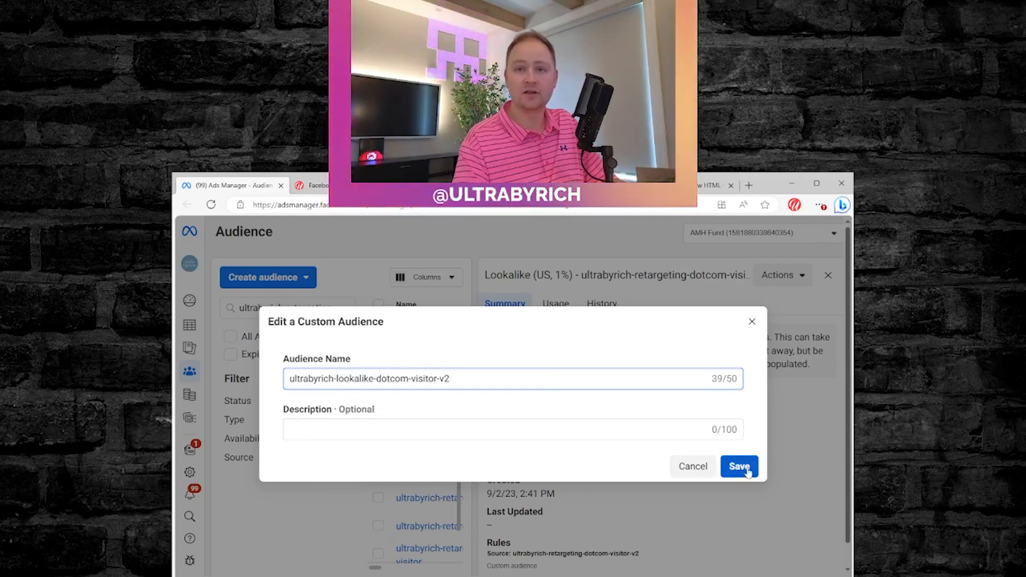
pyautogui.click(739, 467)
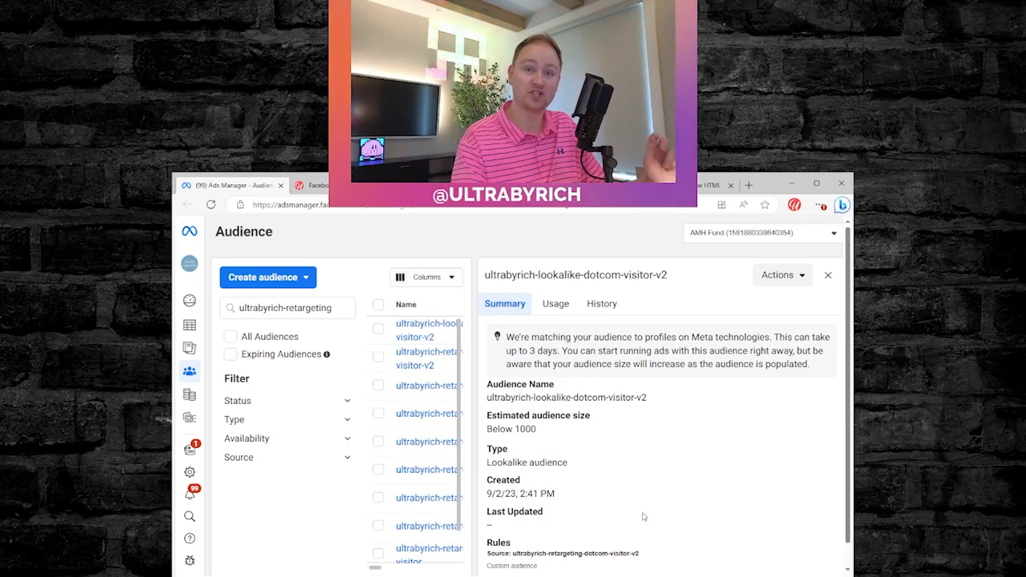
pyautogui.moveTo(657, 511)
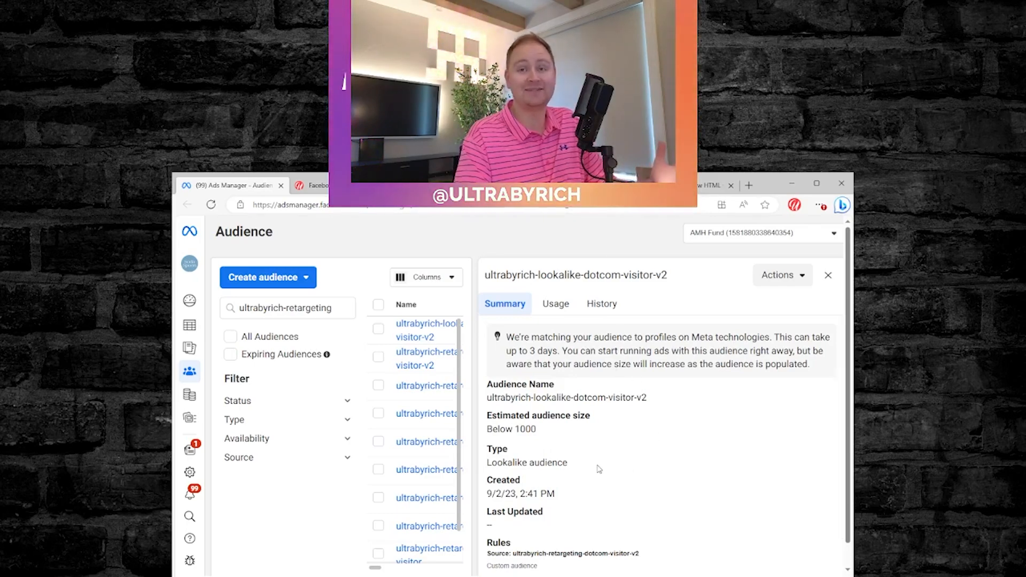
pyautogui.moveTo(586, 480)
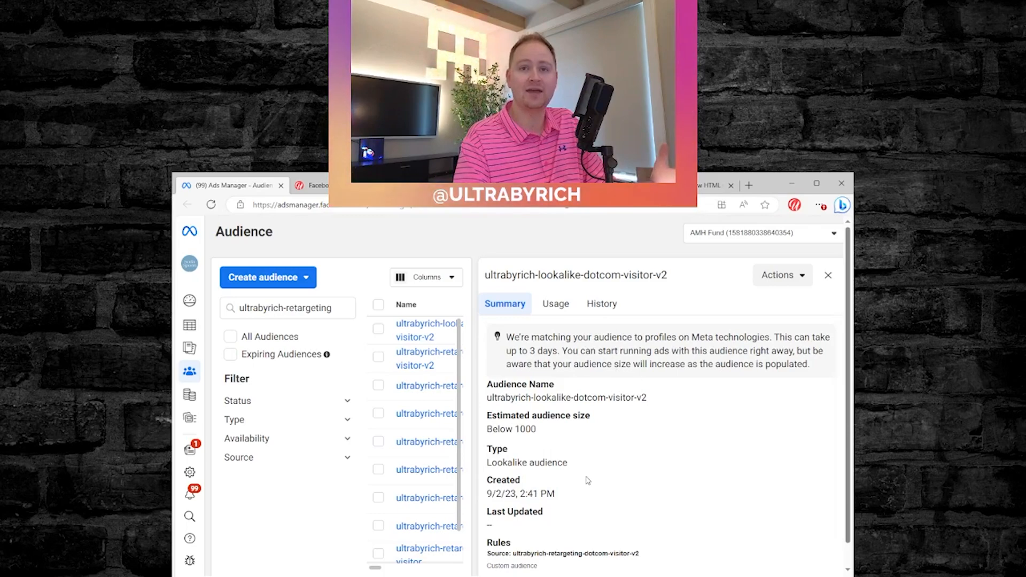